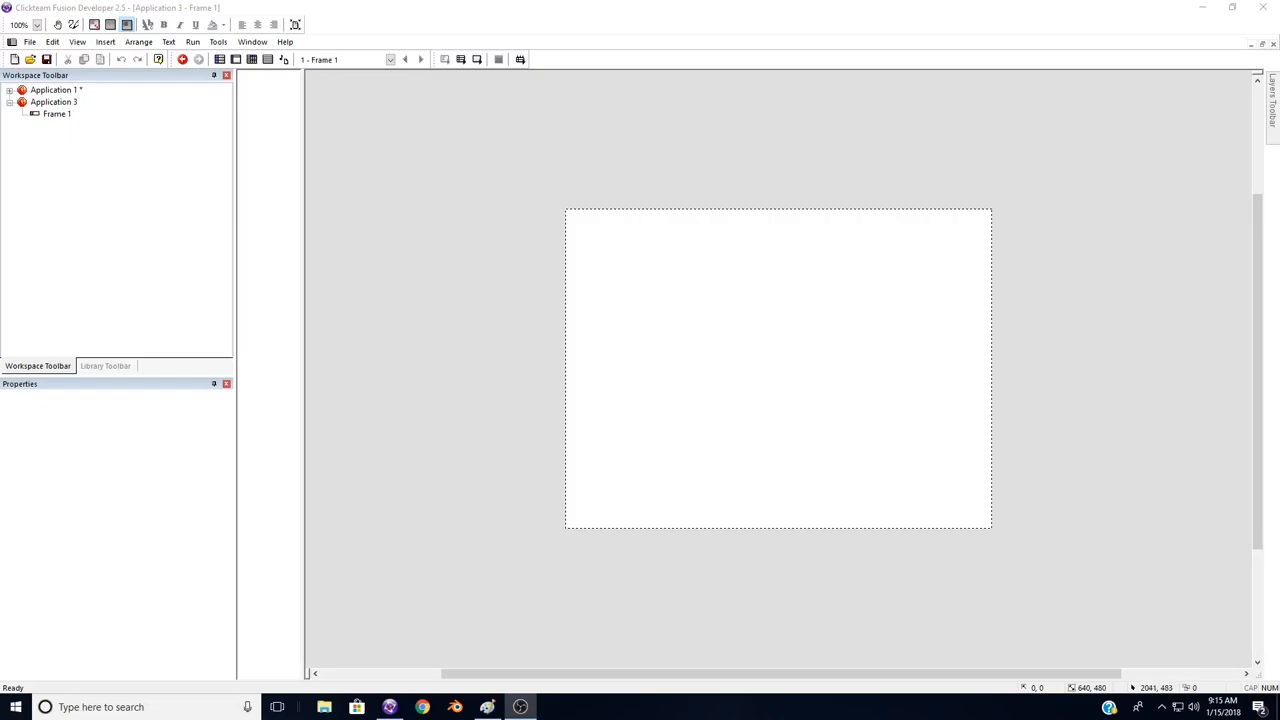
mouse_move(814, 284)
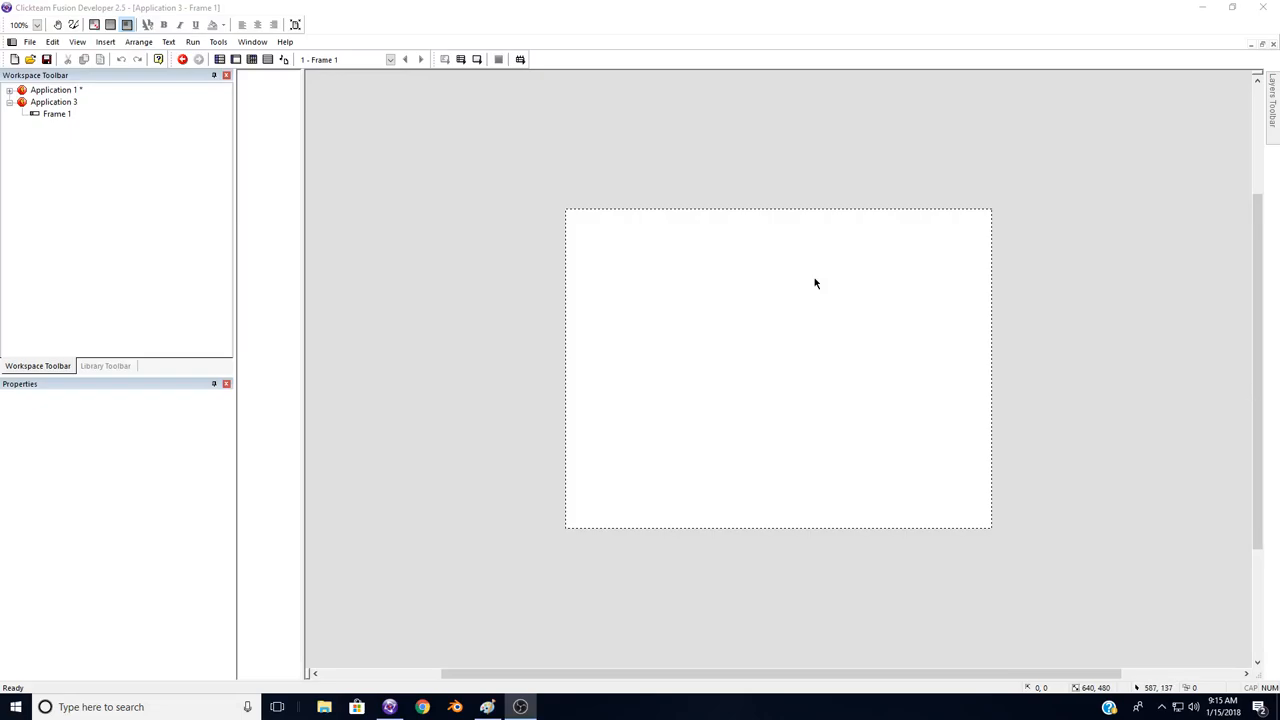
mouse_move(499, 230)
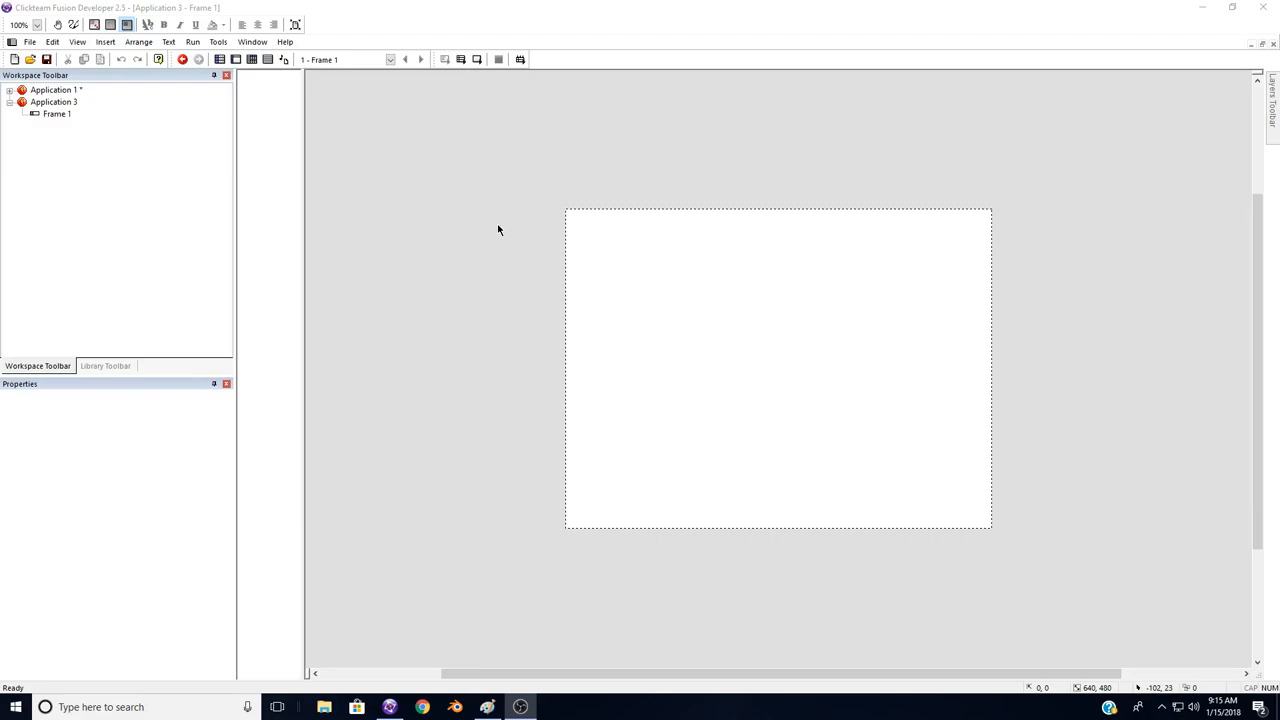
mouse_move(488, 217)
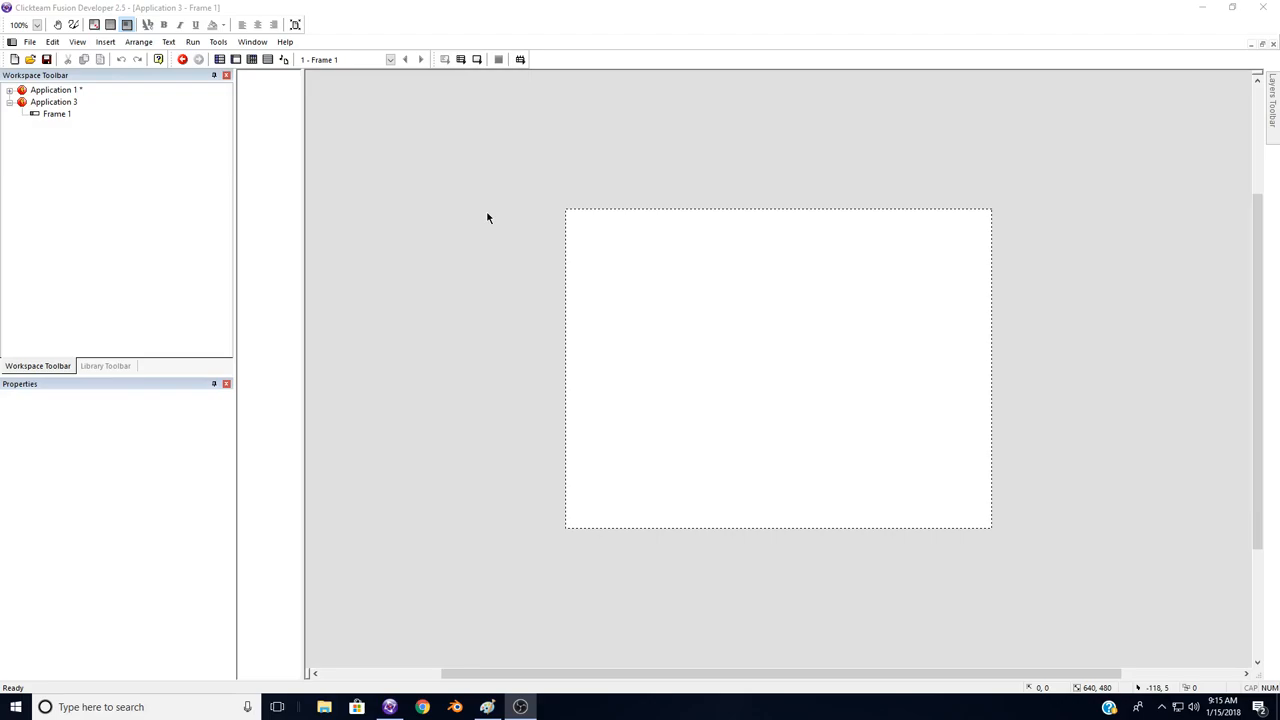
Step: Insert a Firefly Node - Camera object from the Firefly category into Frame 1
double_click(778, 370)
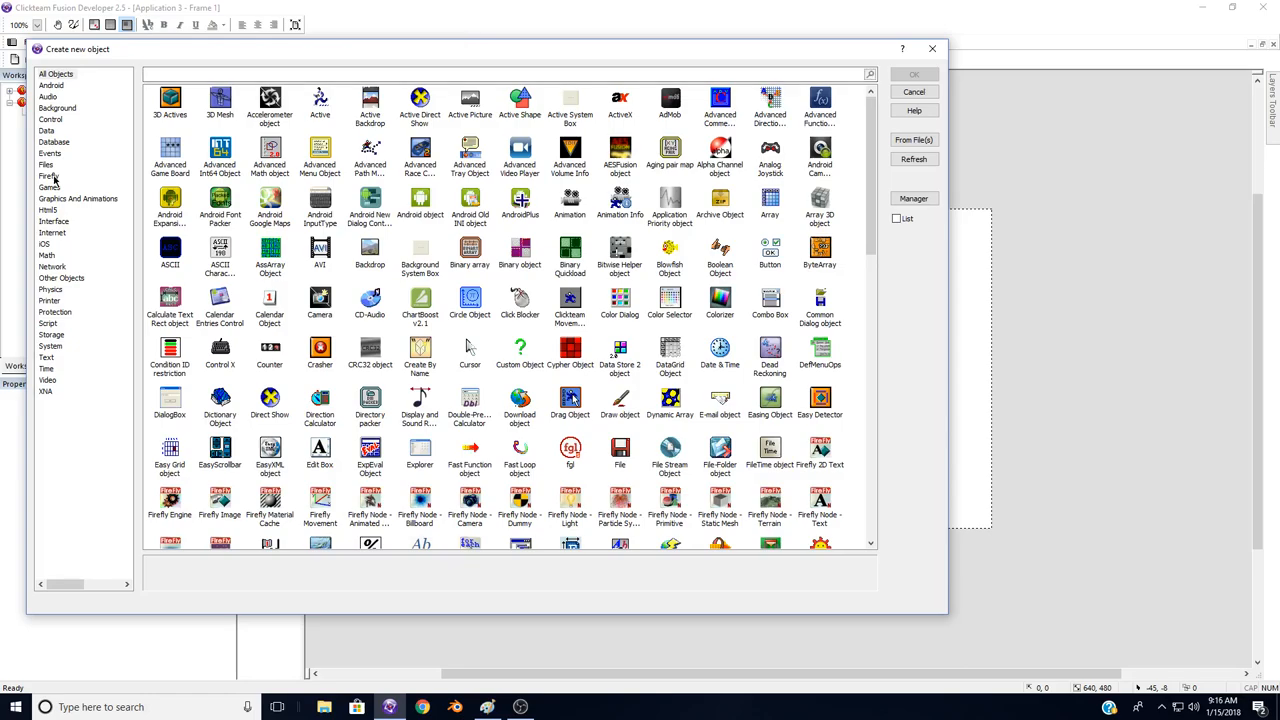
left_click(47, 175)
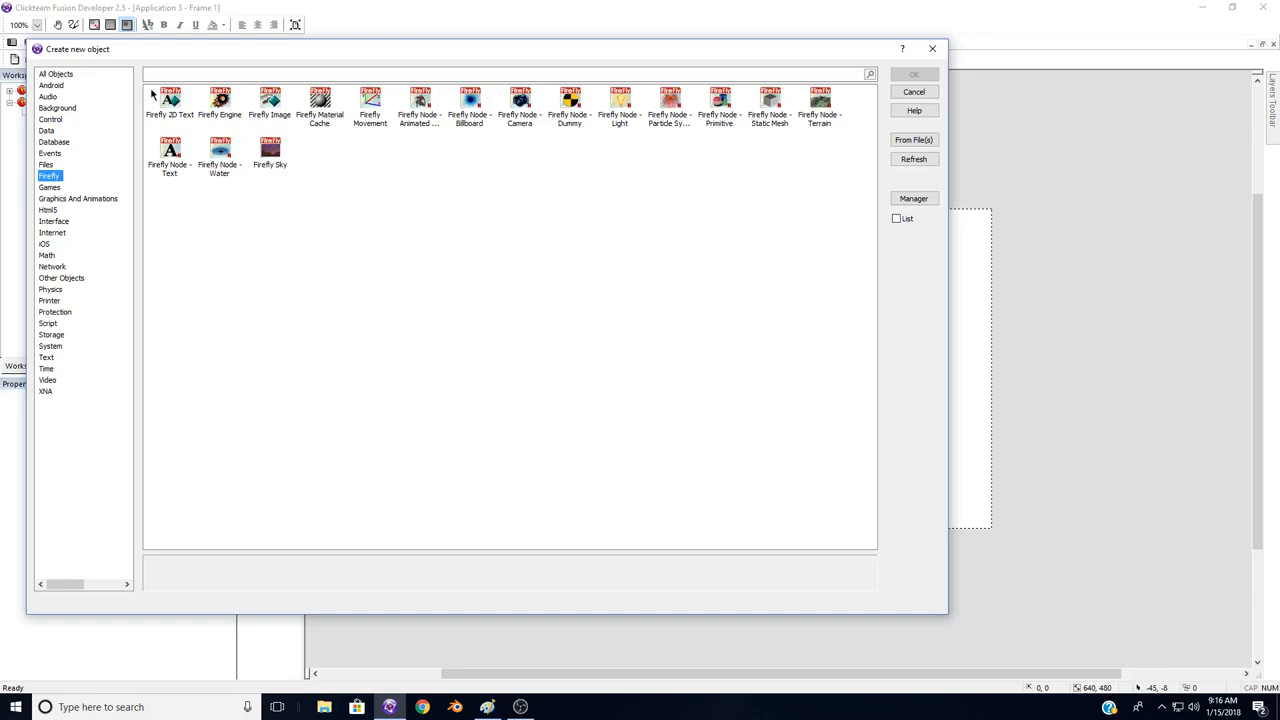
double_click(214, 95)
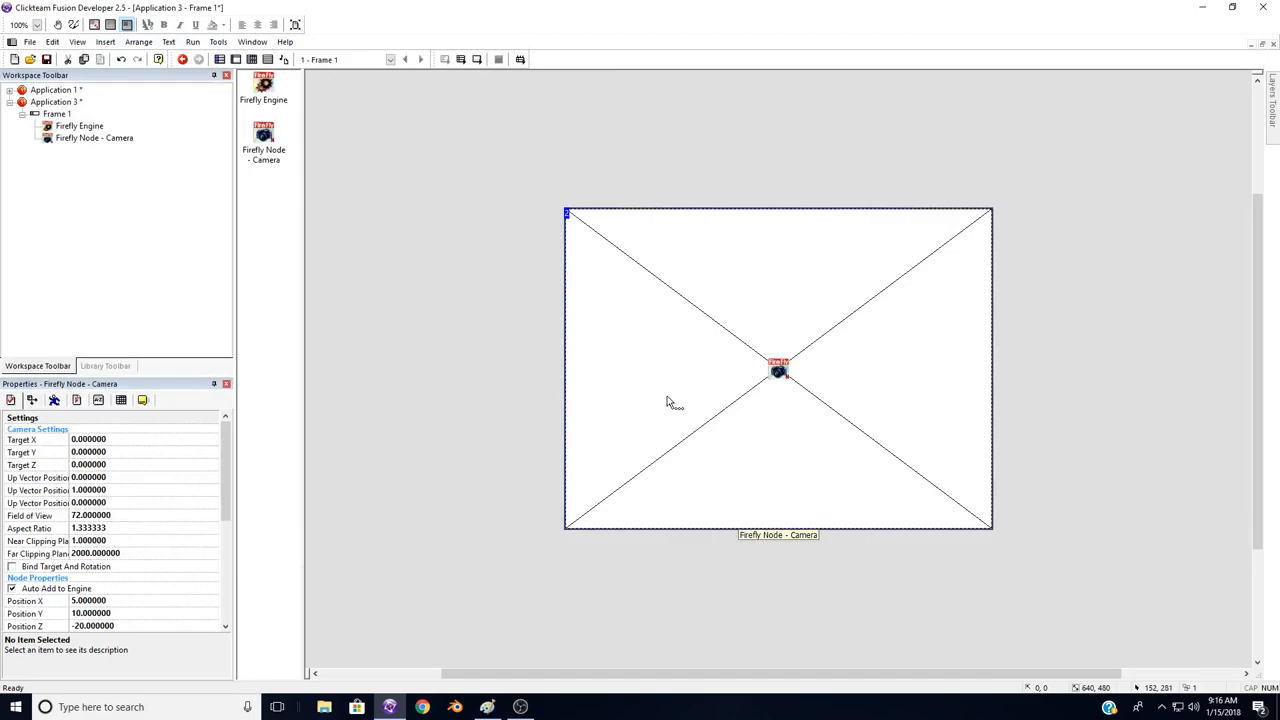
mouse_move(566, 360)
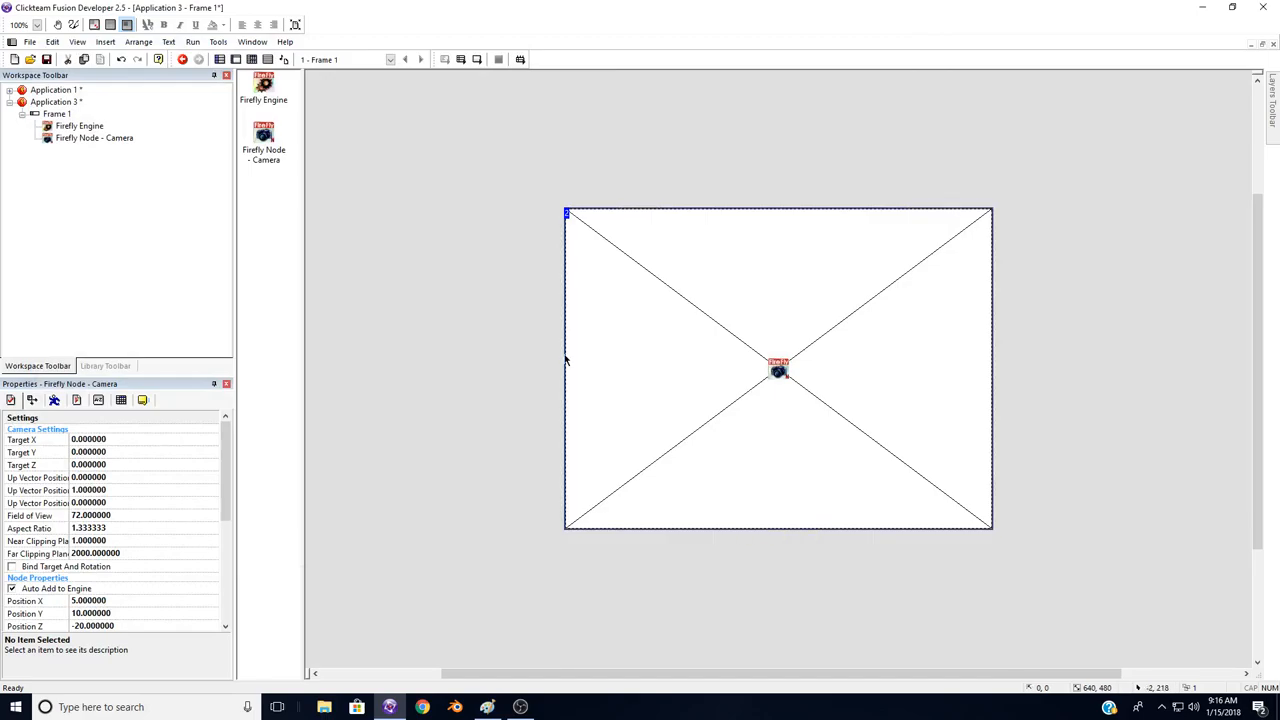
mouse_move(515, 326)
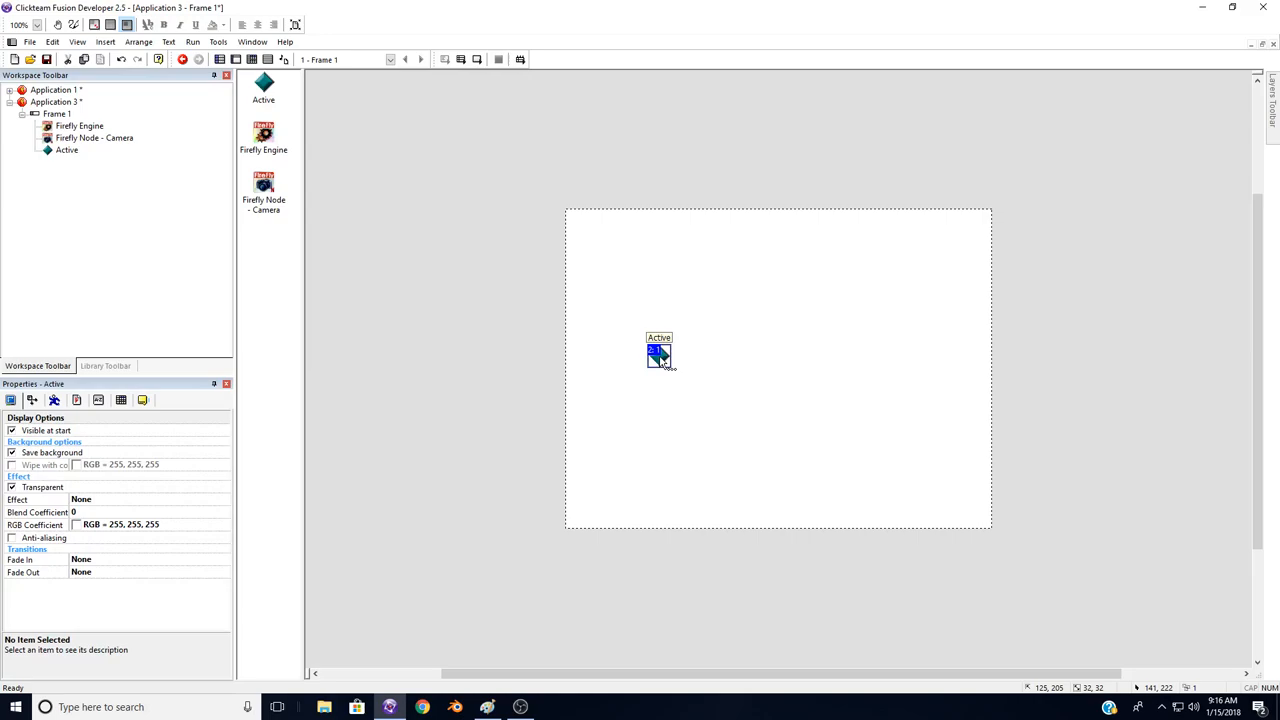
Step: Open the new Active object in Frame 1 to edit its appearance
double_click(658, 352)
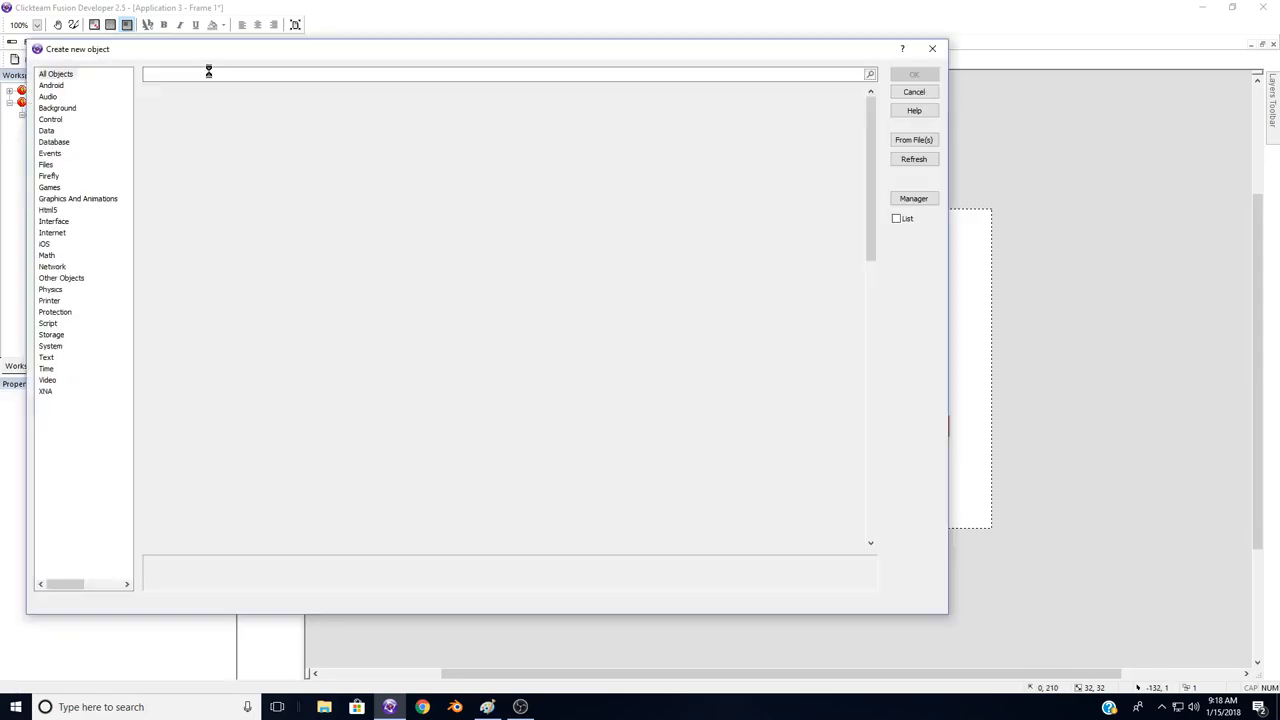
Step: Search 'platf' in the new-object list to find Platform Movement object
type("p")
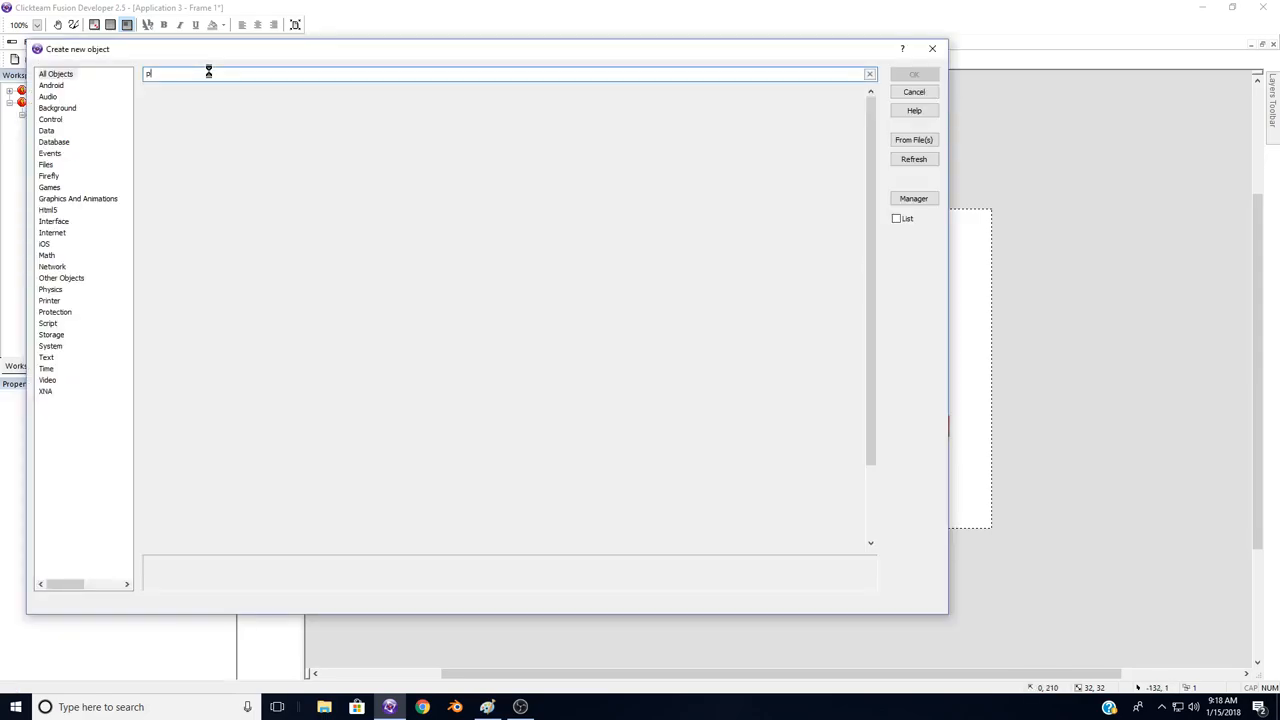
type("latf")
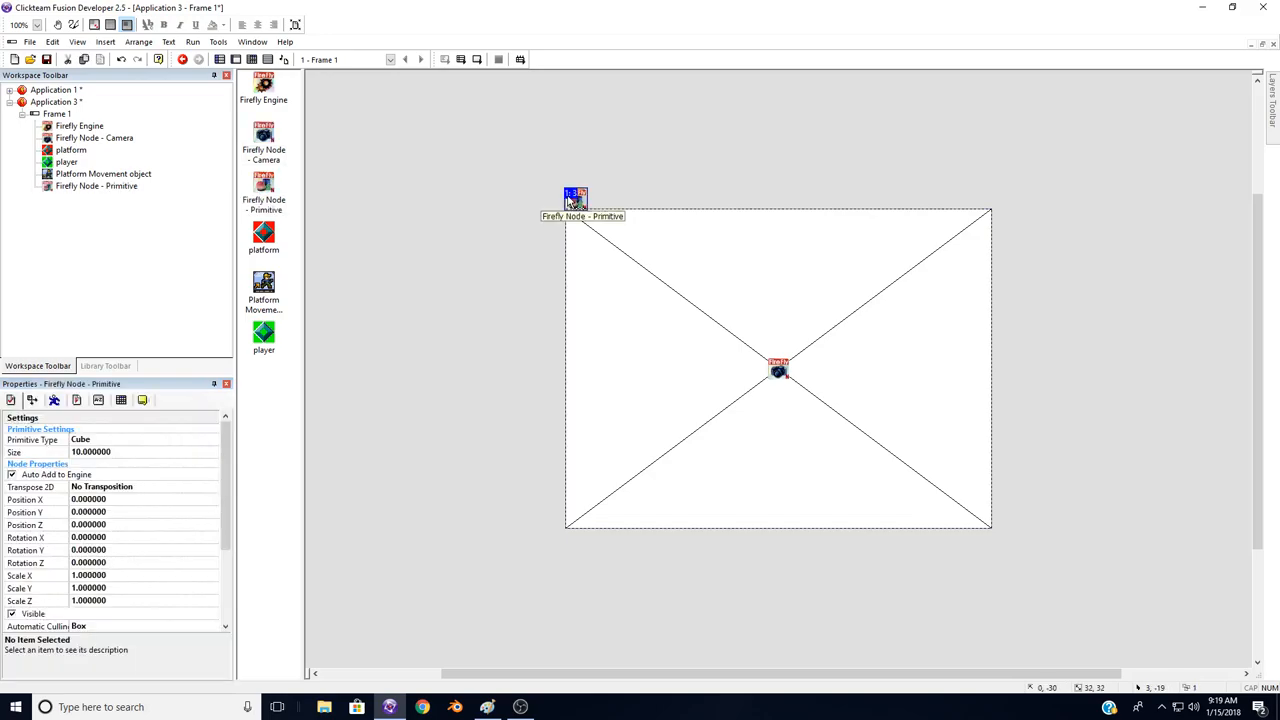
Step: Open the Firefly cube primitive node in the frame for editing
double_click(575, 196)
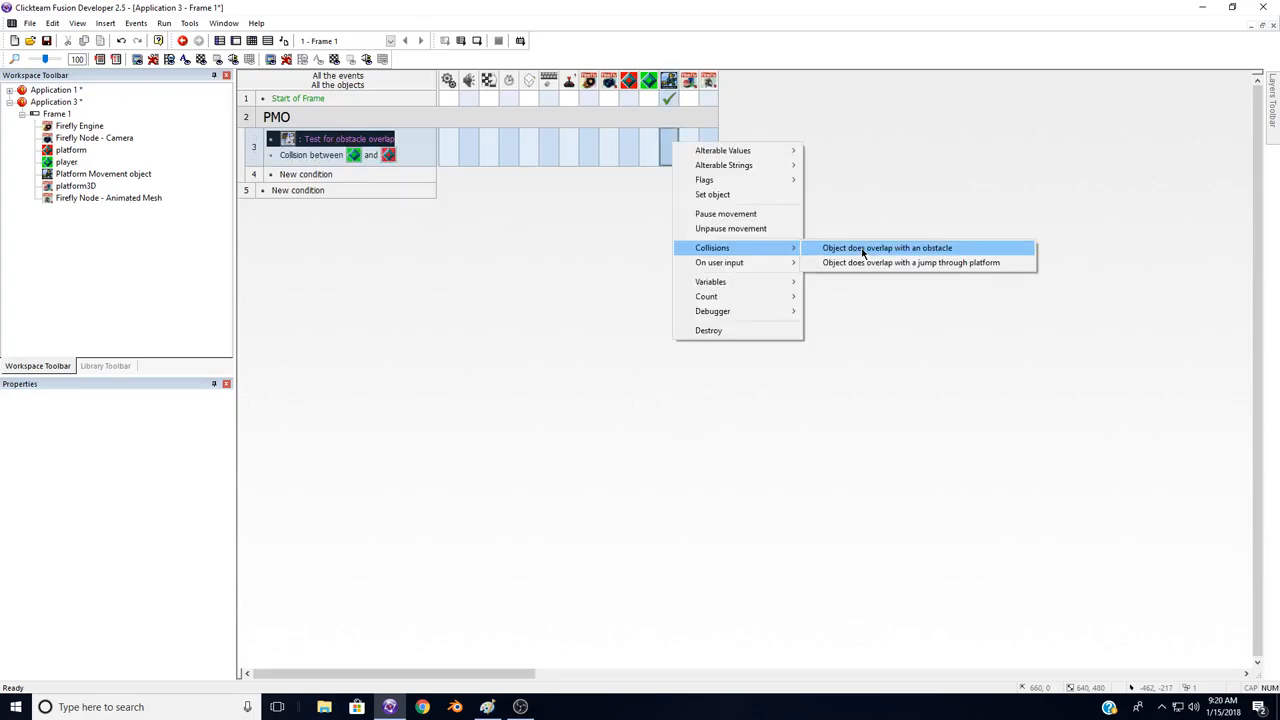
Step: Choose the PMO option reporting that the player overlaps an obstacle
left_click(884, 247)
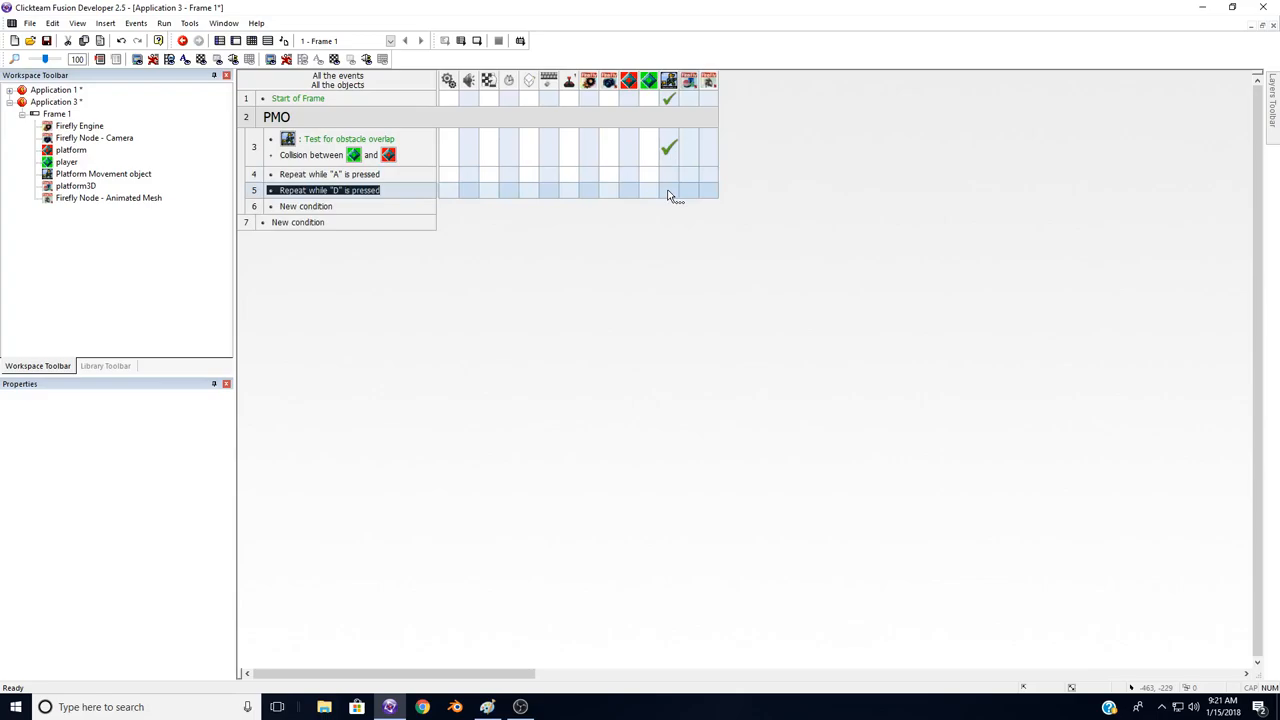
Step: Begin adding an action to the 'repeat while D is pressed' event
right_click(668, 190)
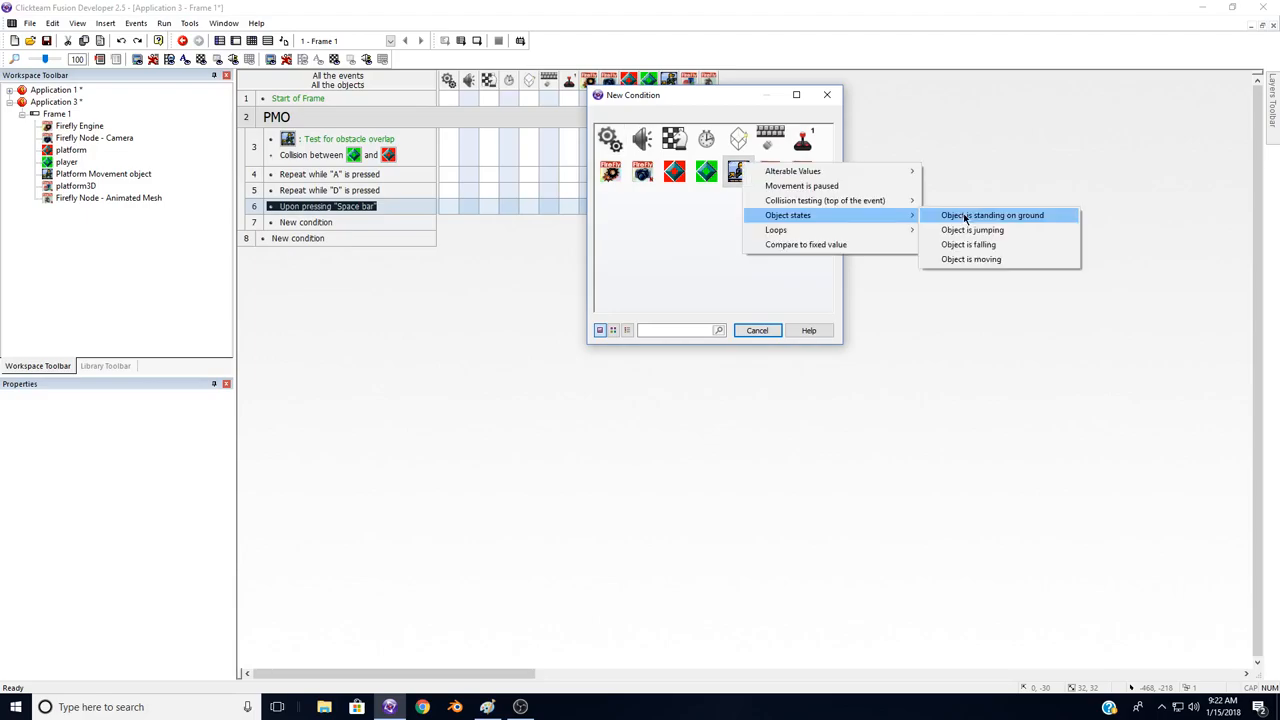
Step: Add 'Object is standing on ground' as a Space bar event condition
left_click(987, 215)
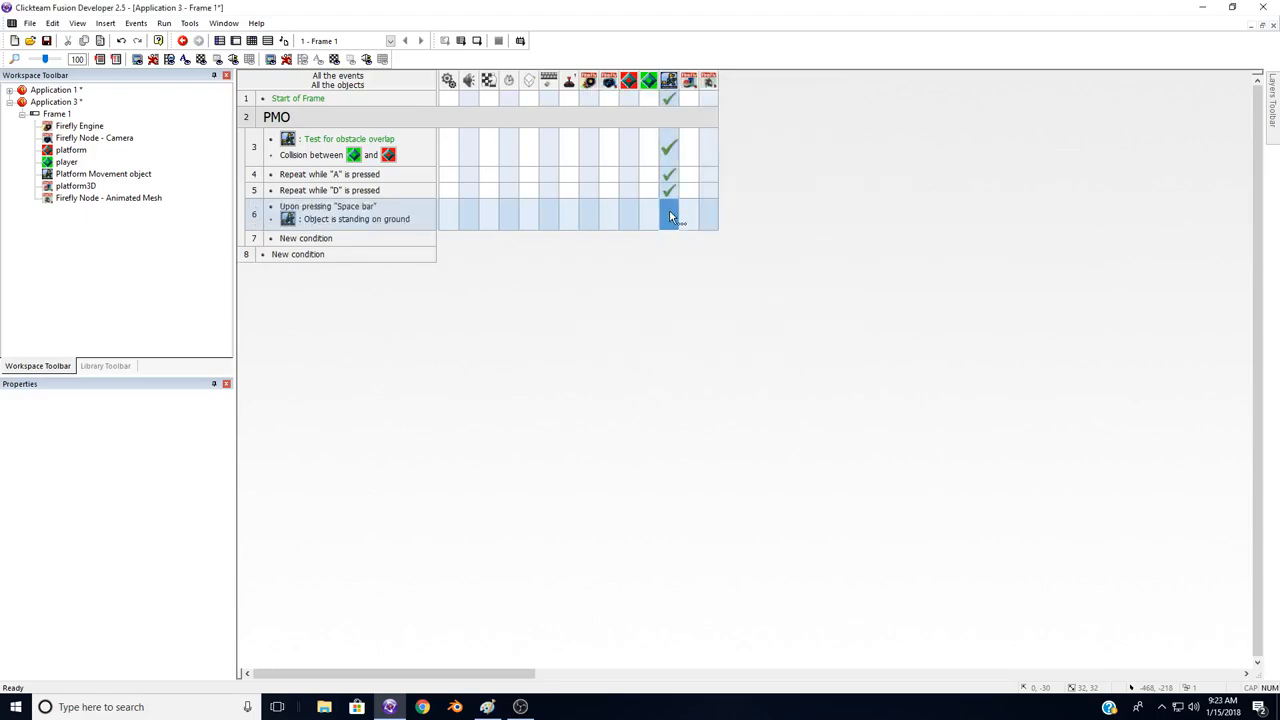
right_click(670, 215)
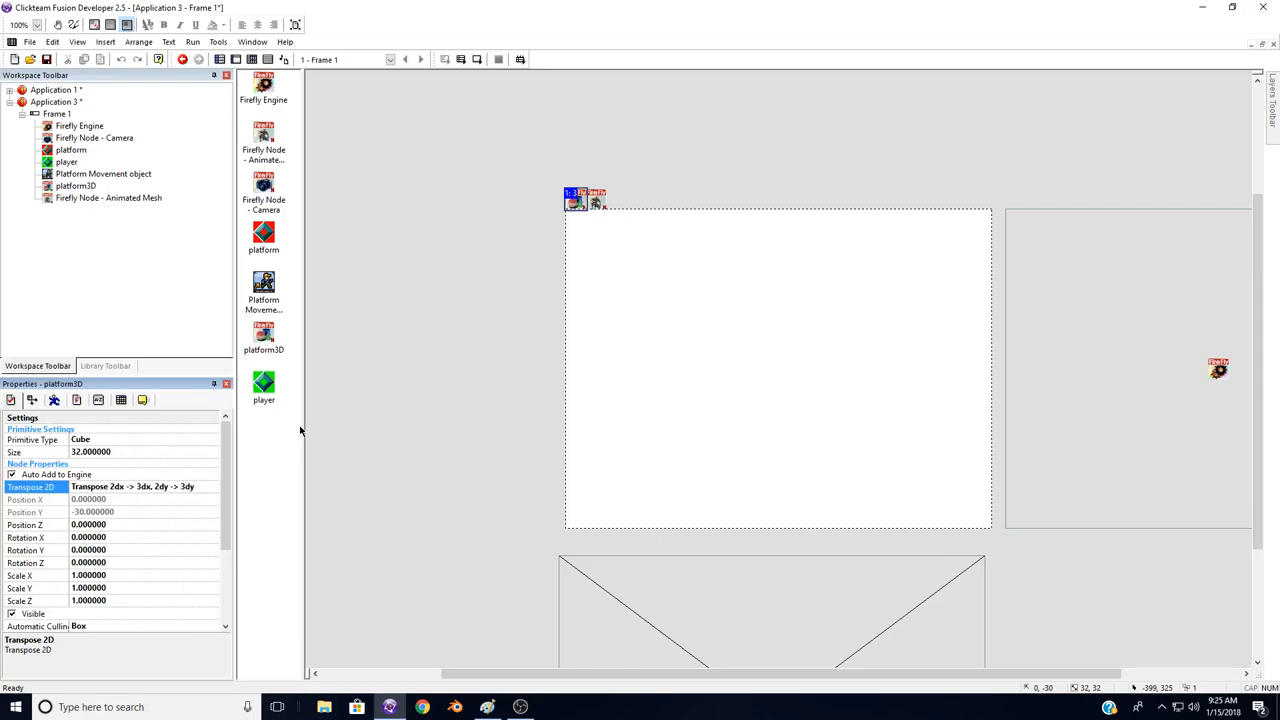
mouse_move(401, 346)
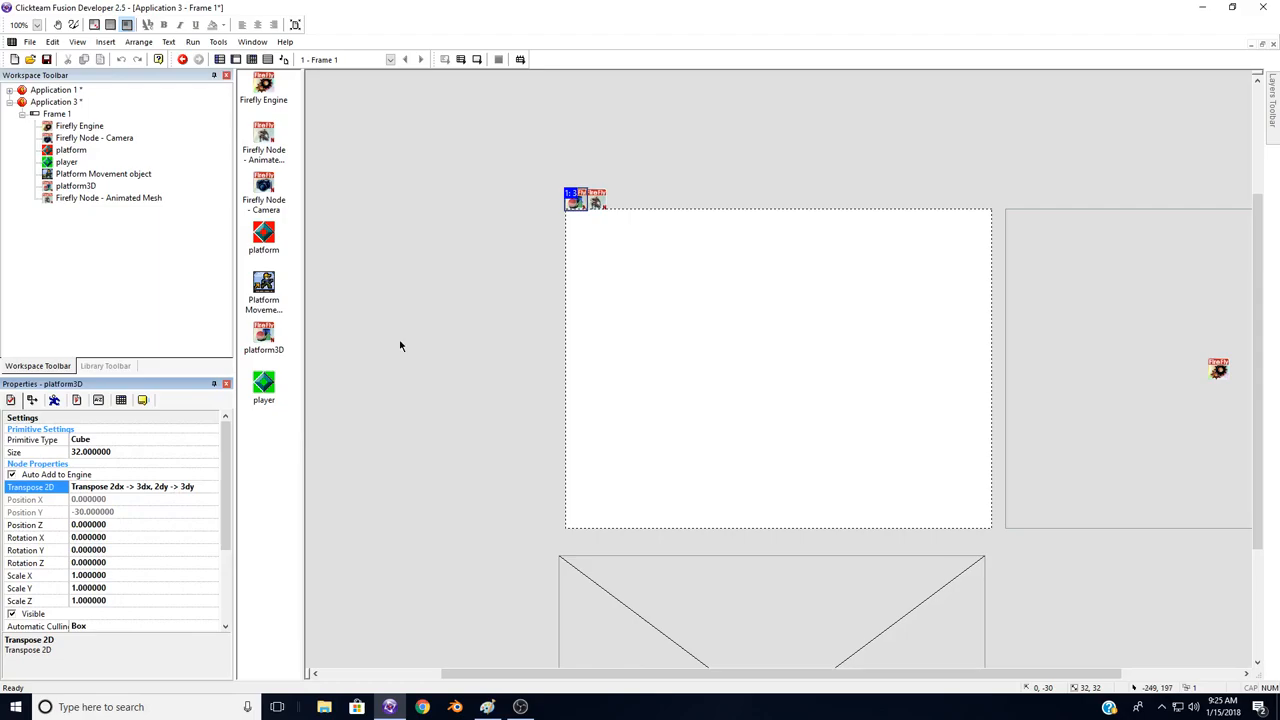
mouse_move(385, 360)
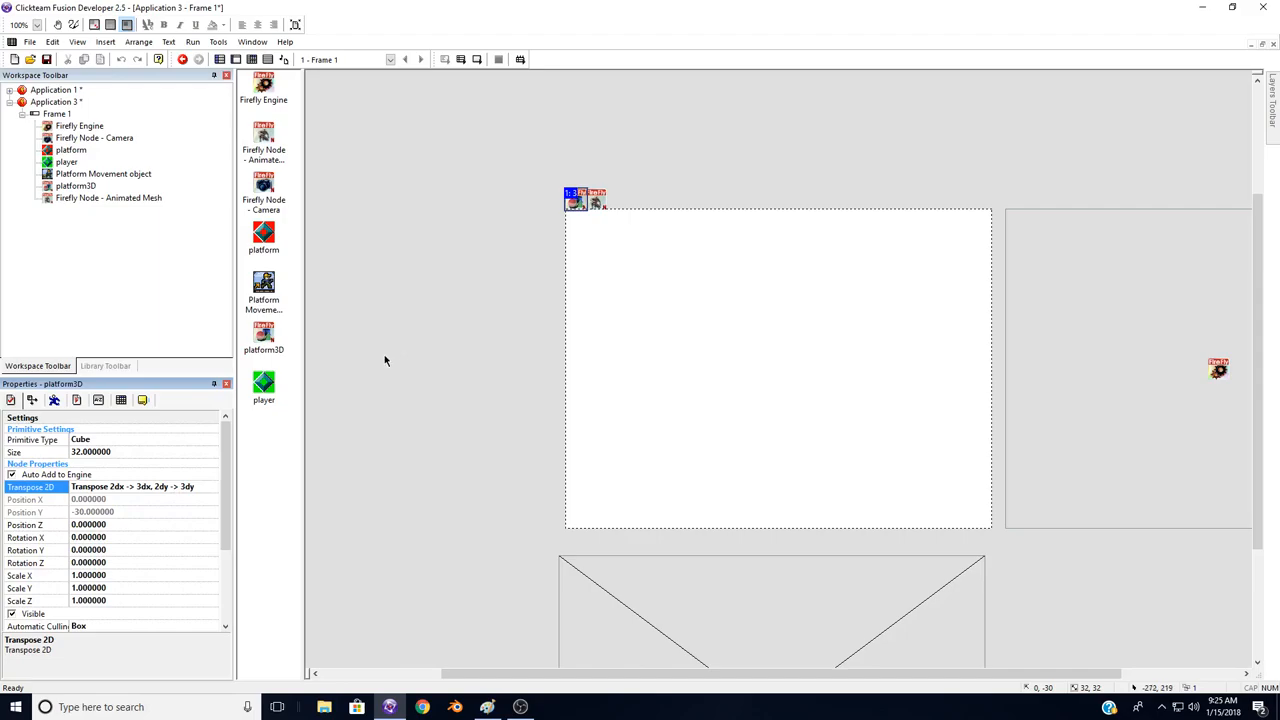
mouse_move(382, 360)
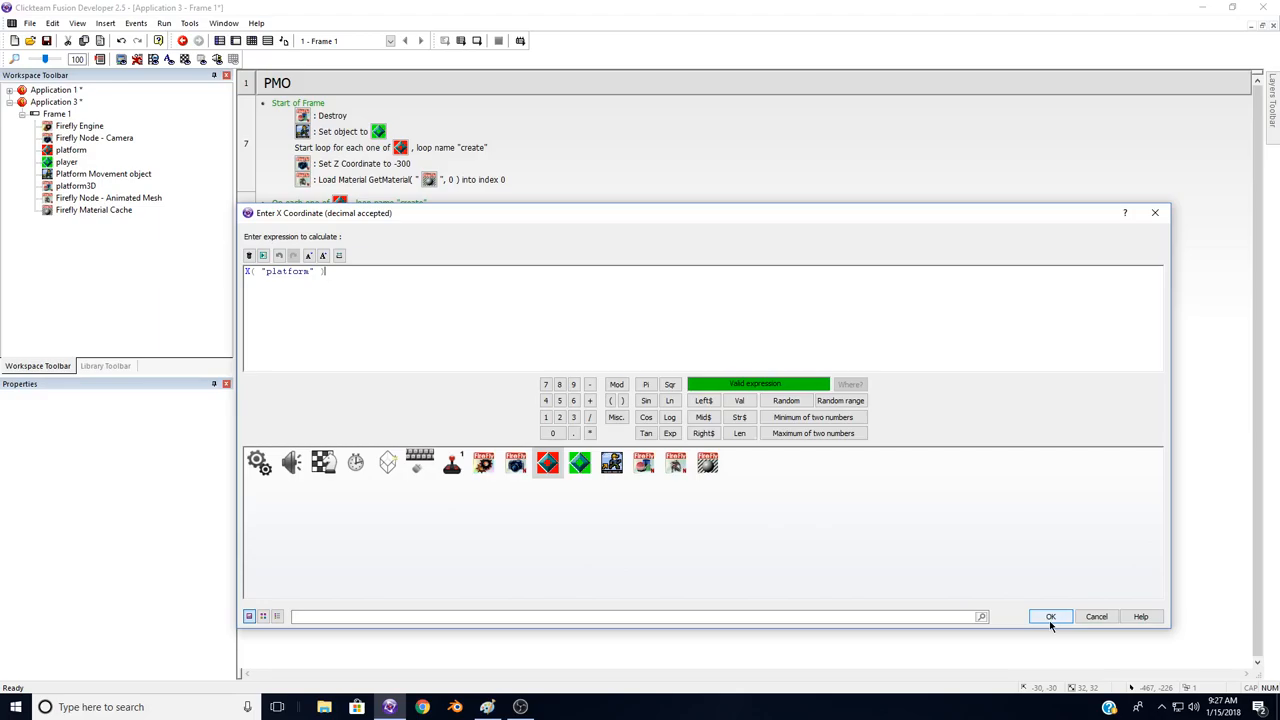
Step: Confirm the 3D platform's X coordinate as the 2D platform's X position
left_click(1052, 616)
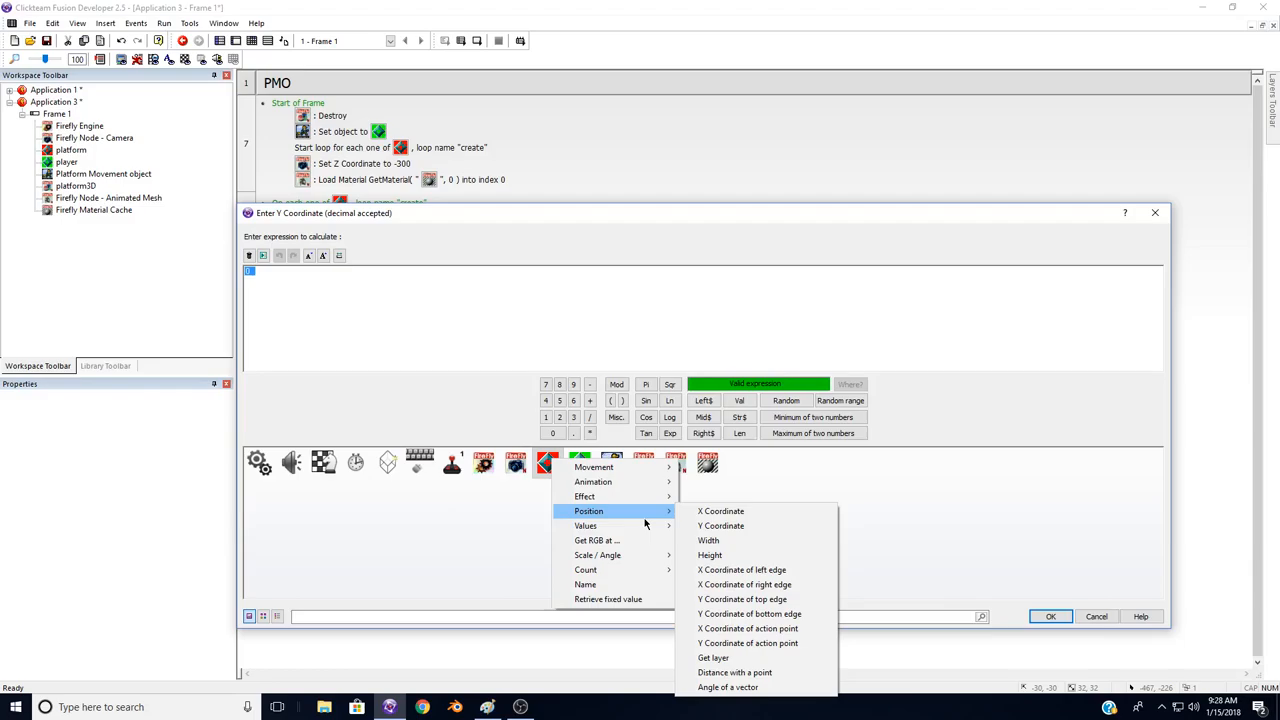
mouse_move(641, 514)
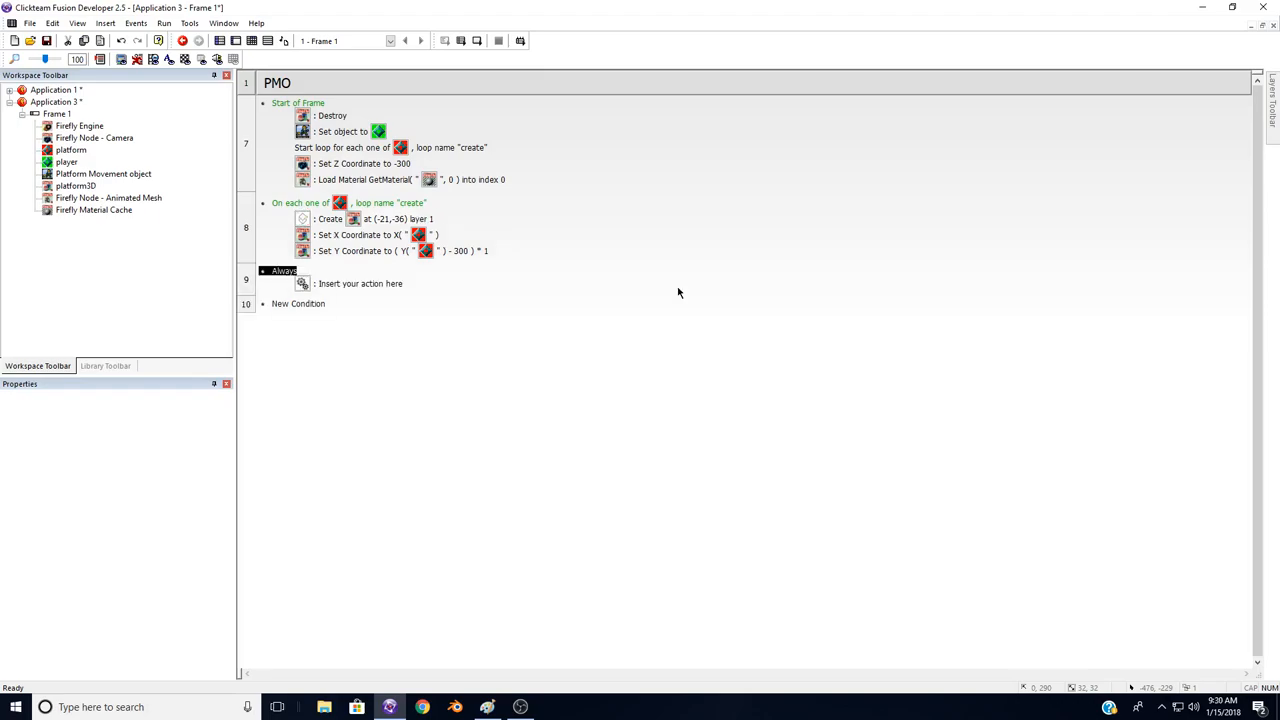
mouse_move(670, 299)
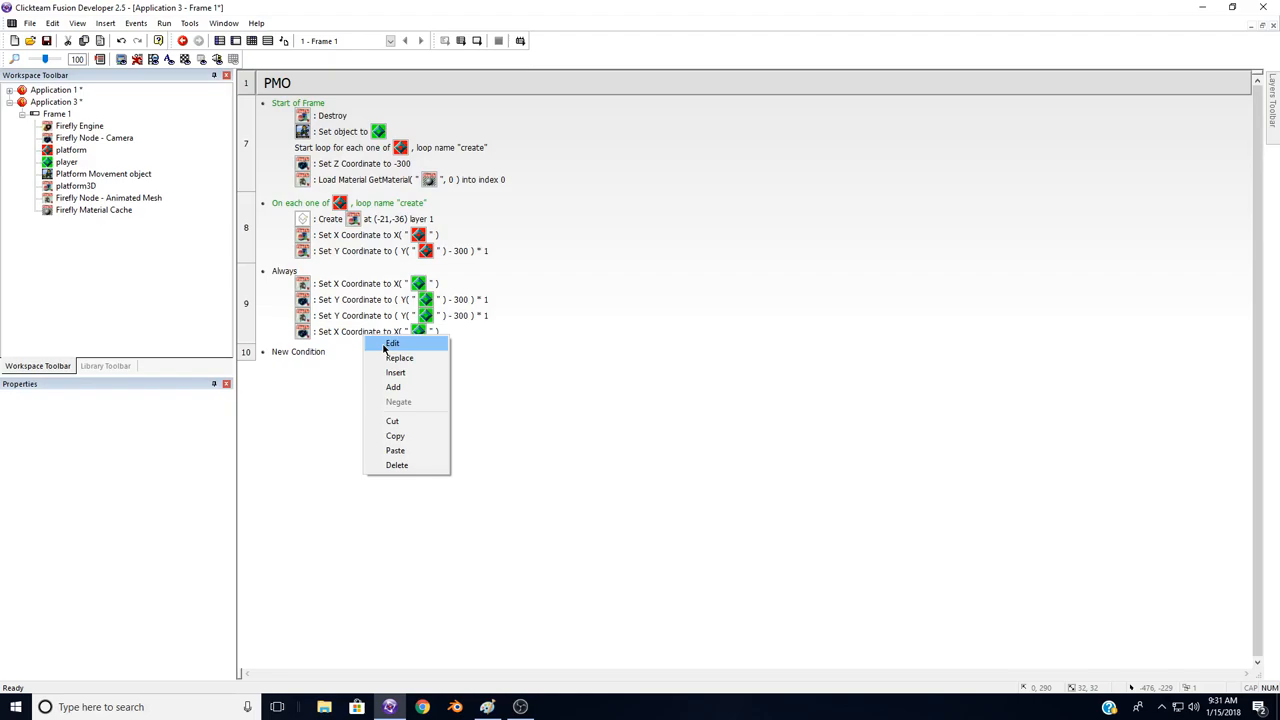
Step: Select the Firefly Node - Camera object in the Frame Editor layout
left_click(392, 343)
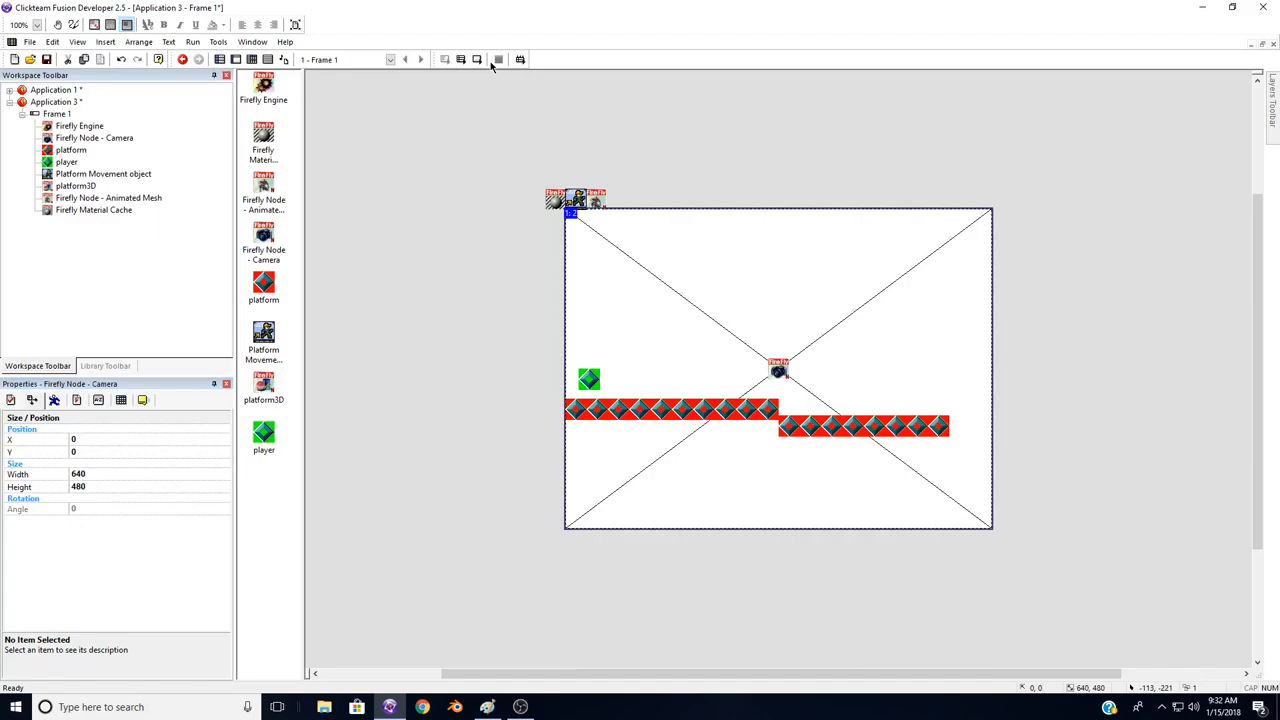
mouse_move(472, 76)
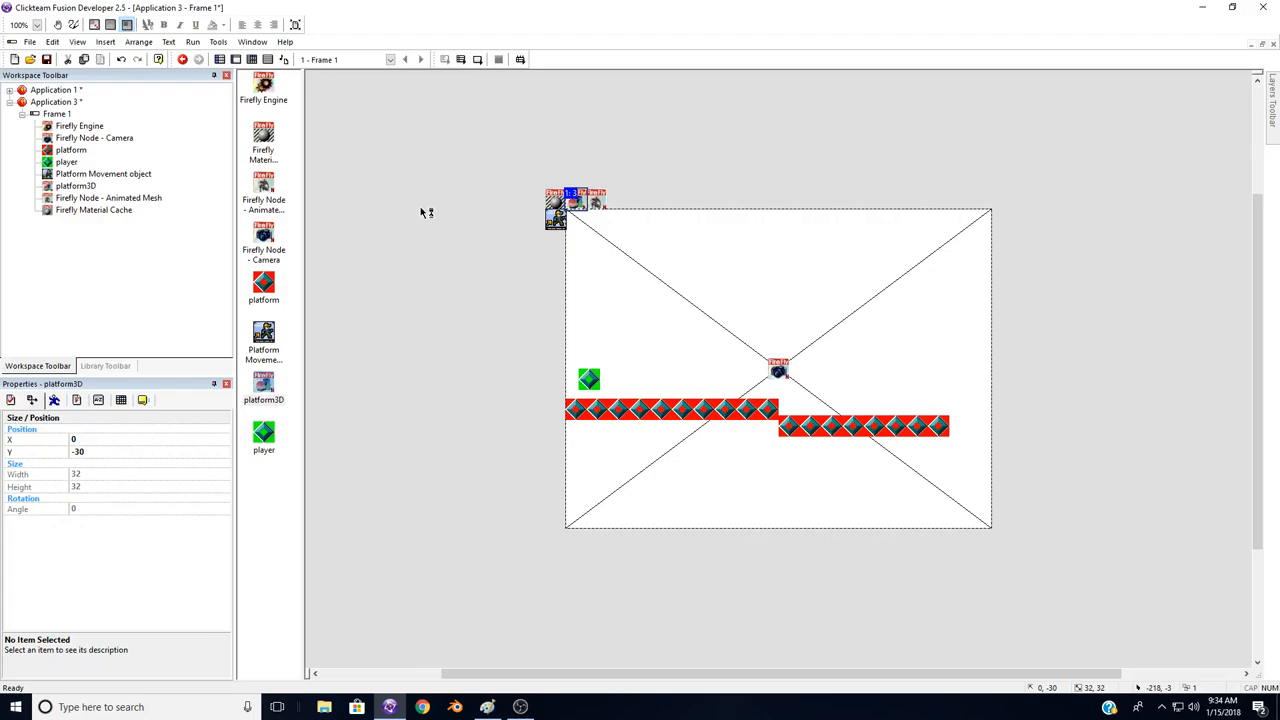
Step: Click near the top of the Frame Editor window; platform3D stays at X 0, Y -30
left_click(184, 60)
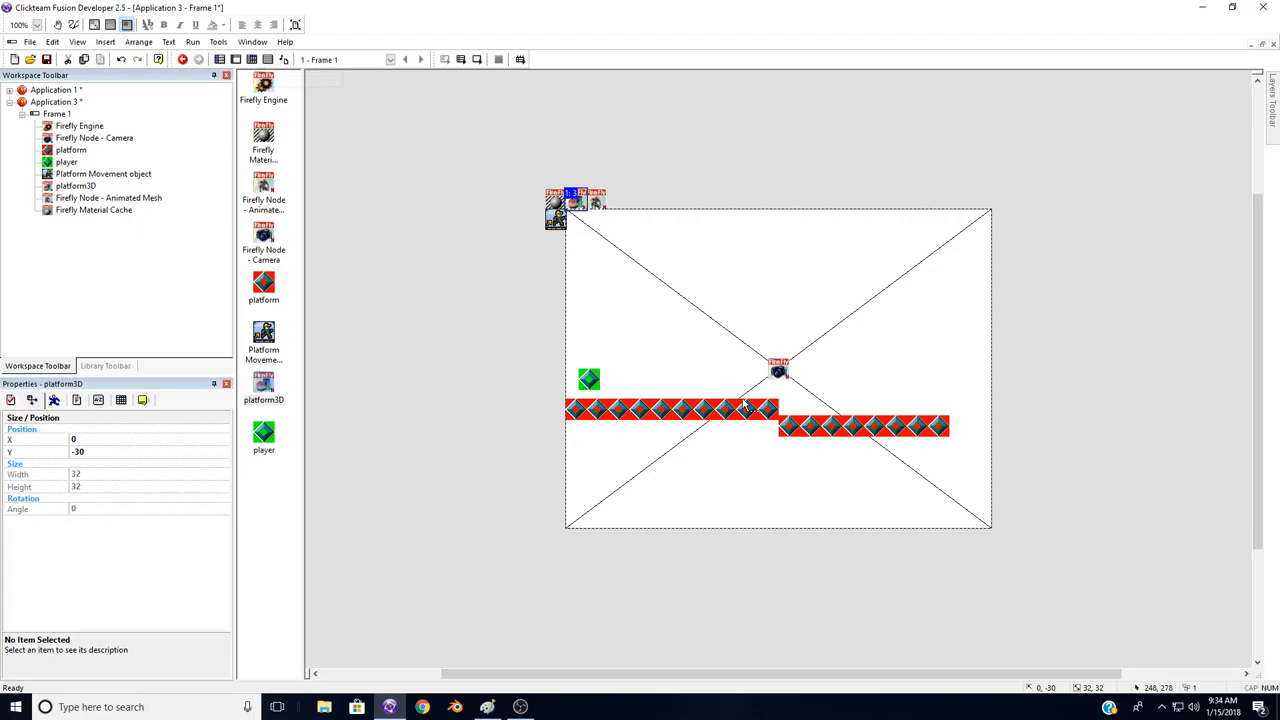
Step: Run the frame to preview the 3D character above the grey platforms
left_click(186, 58)
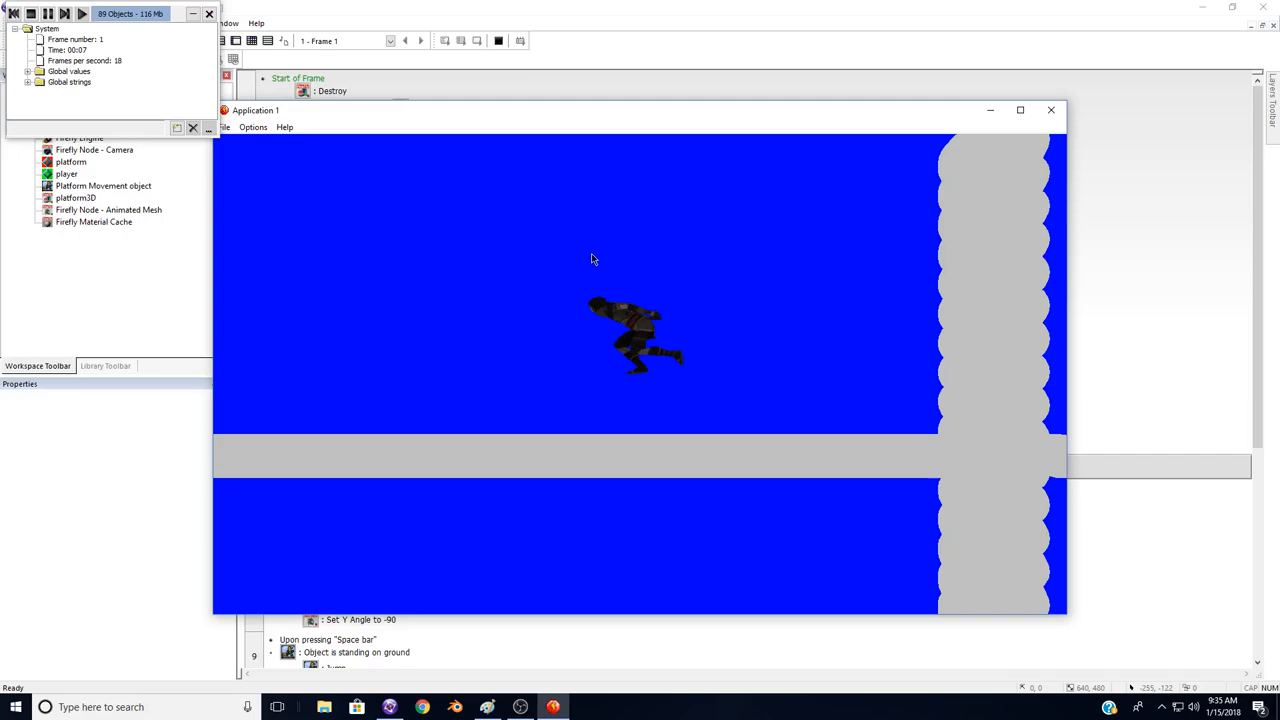
Step: Close the preview and return to Application 3's frame layout in the workspace
left_click(1051, 110)
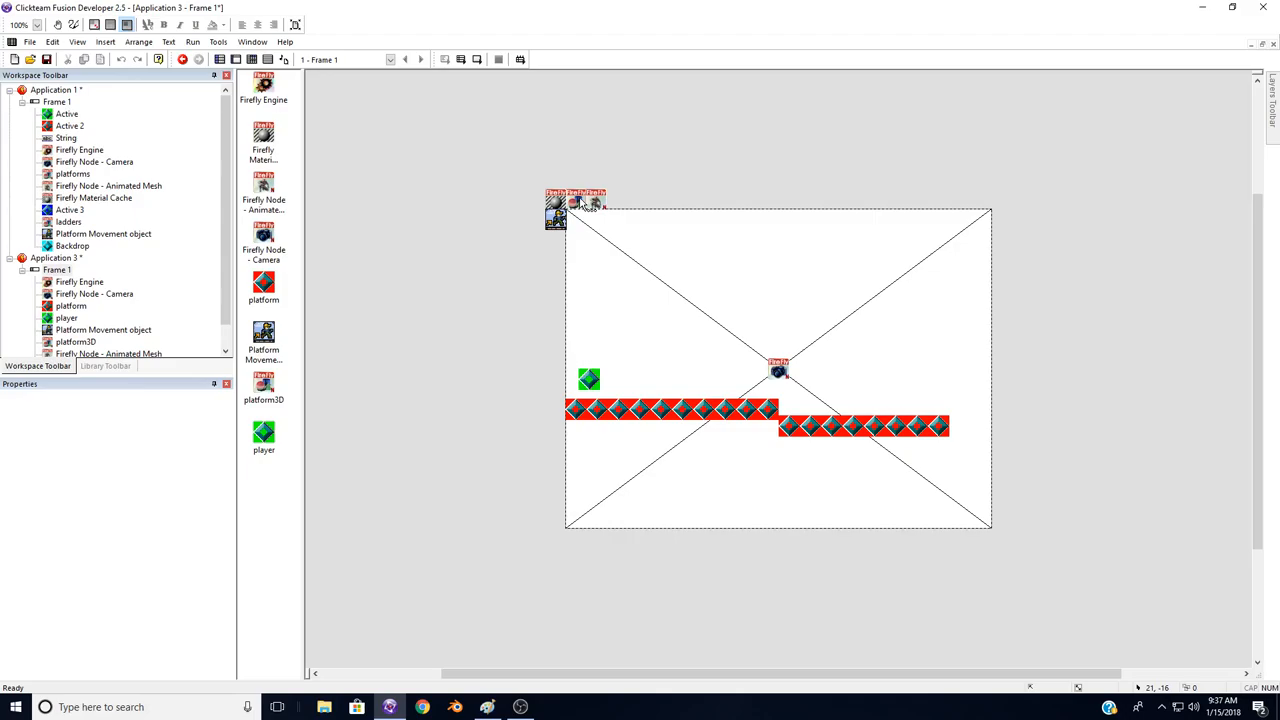
left_click(181, 59)
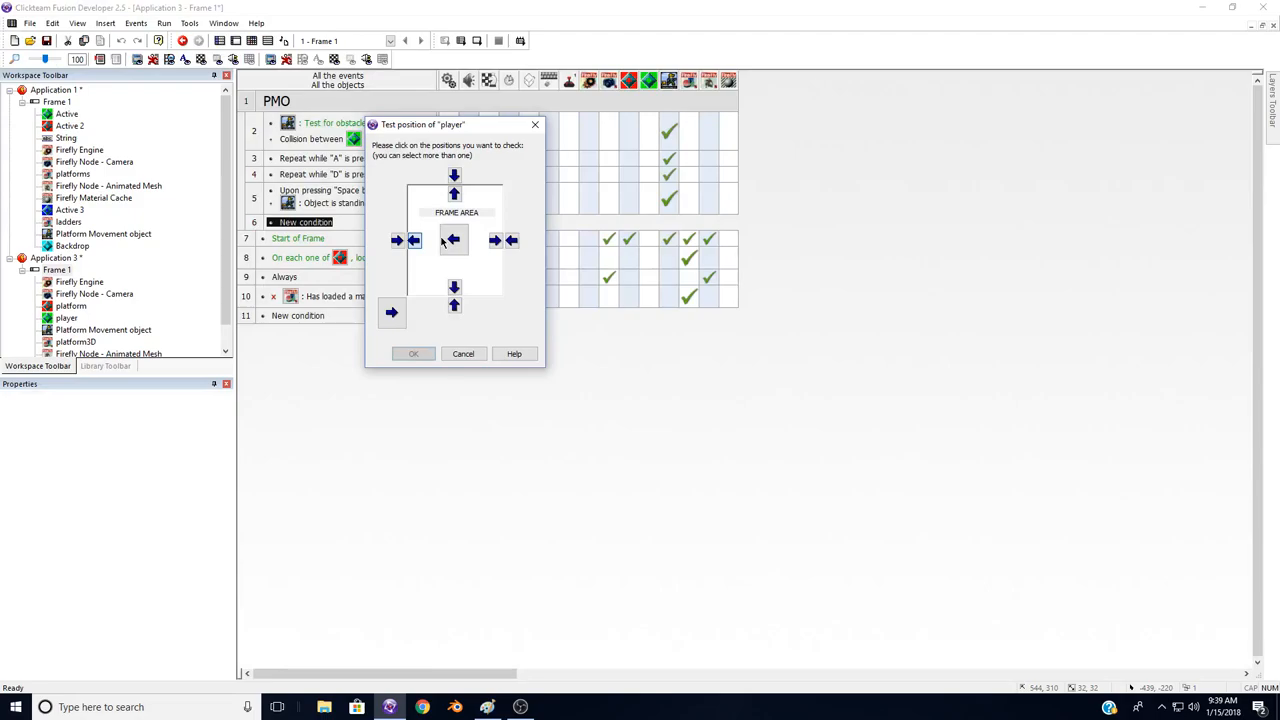
Step: Pick the player position to test in event 6's Test position condition
left_click(413, 353)
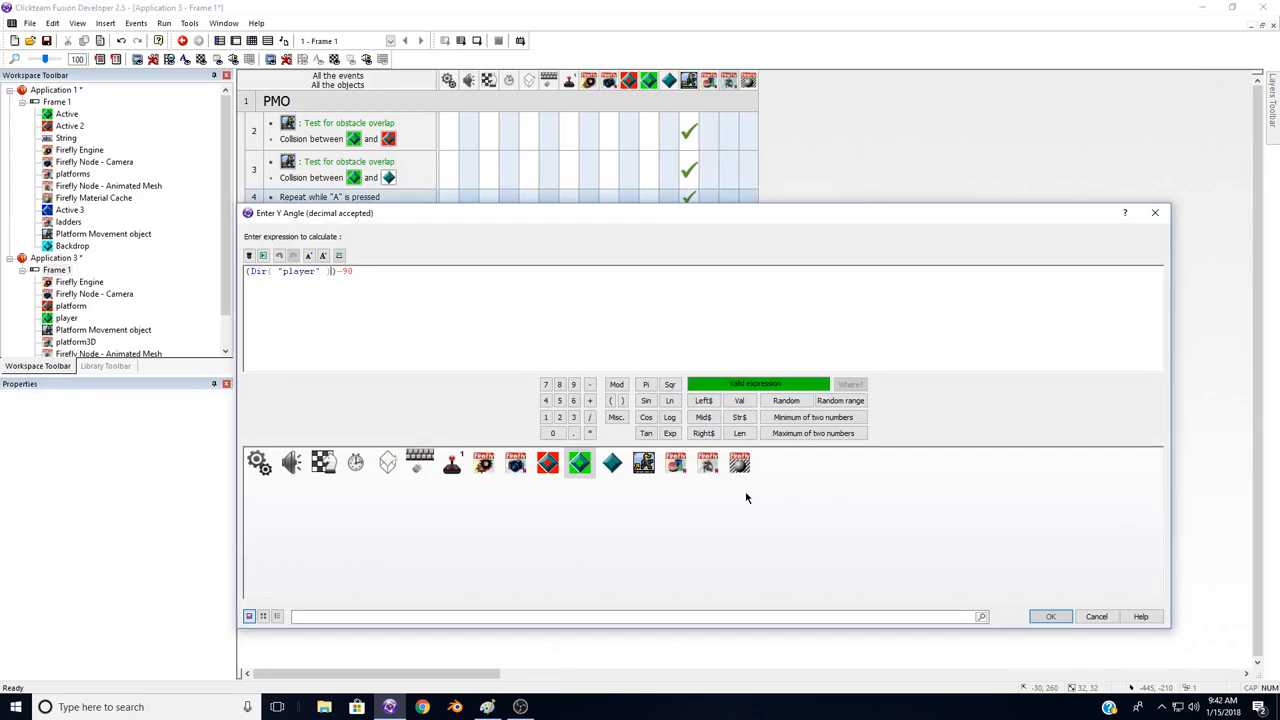
Step: Multiply Dir("player") by 11.25 in the Y angle expression
type("*11.25")
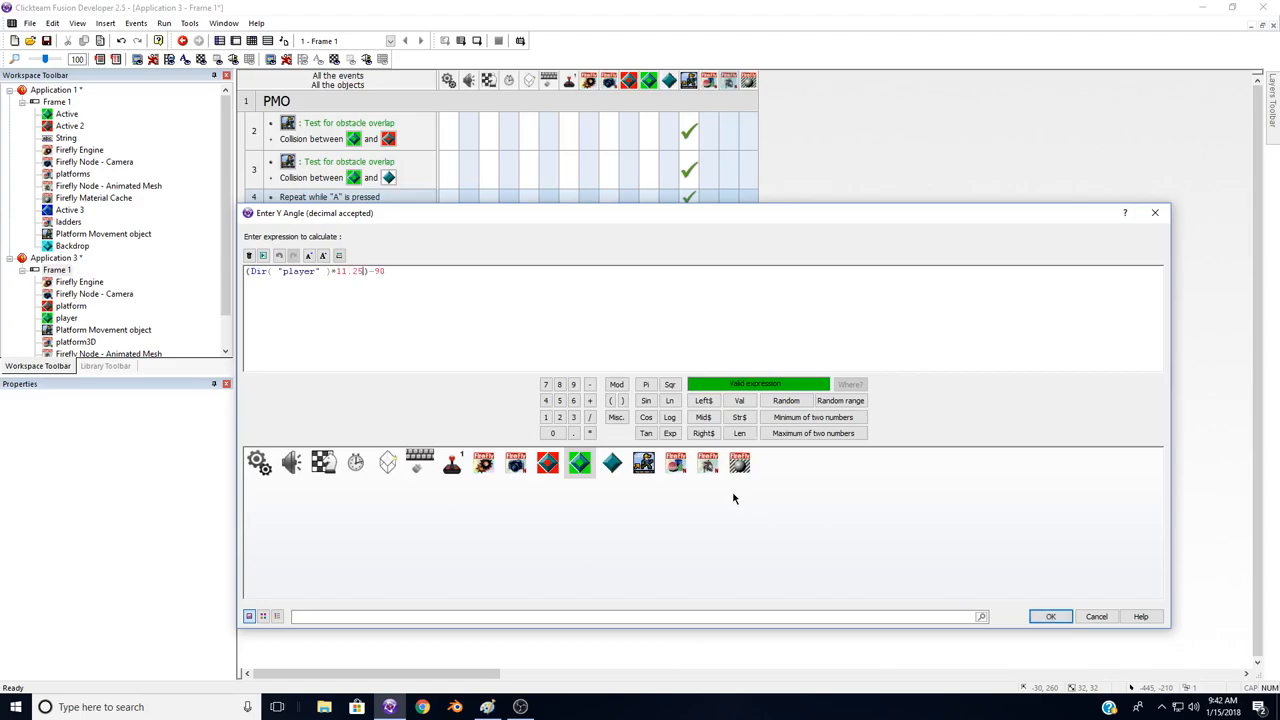